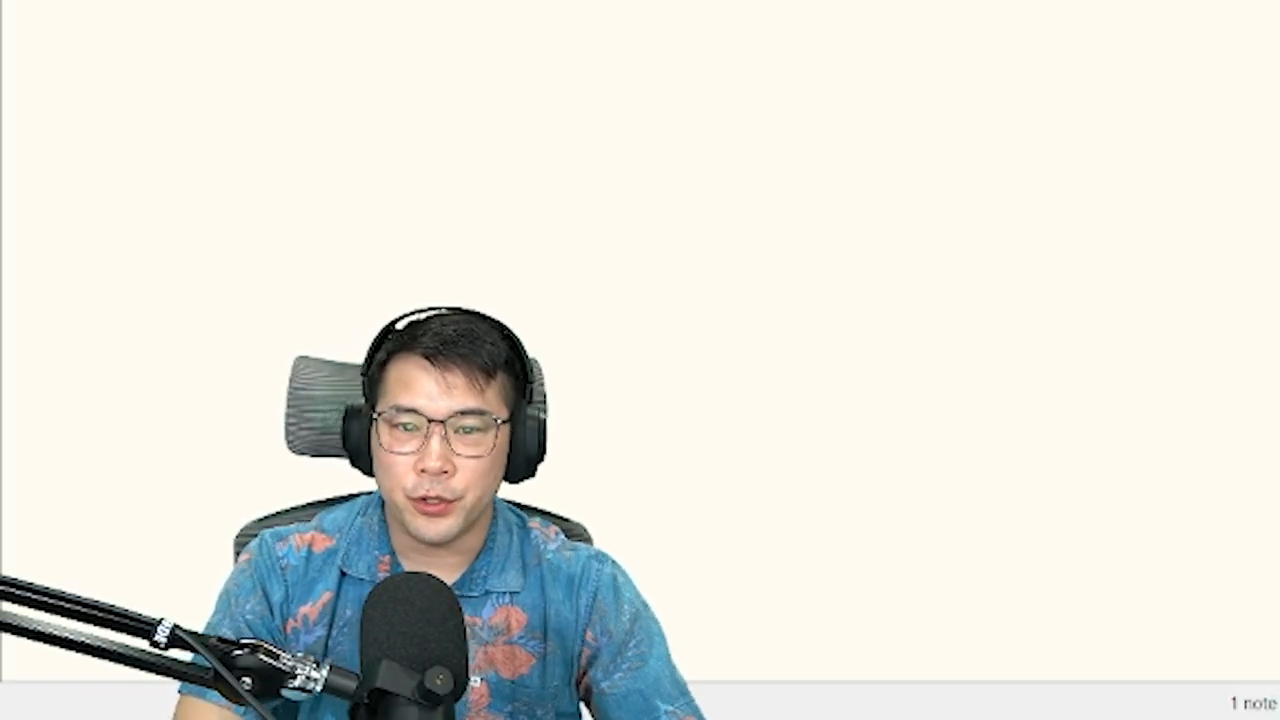
# Step: Add an 'intention' note connected to the Getting Started note
pyautogui.write('intention')
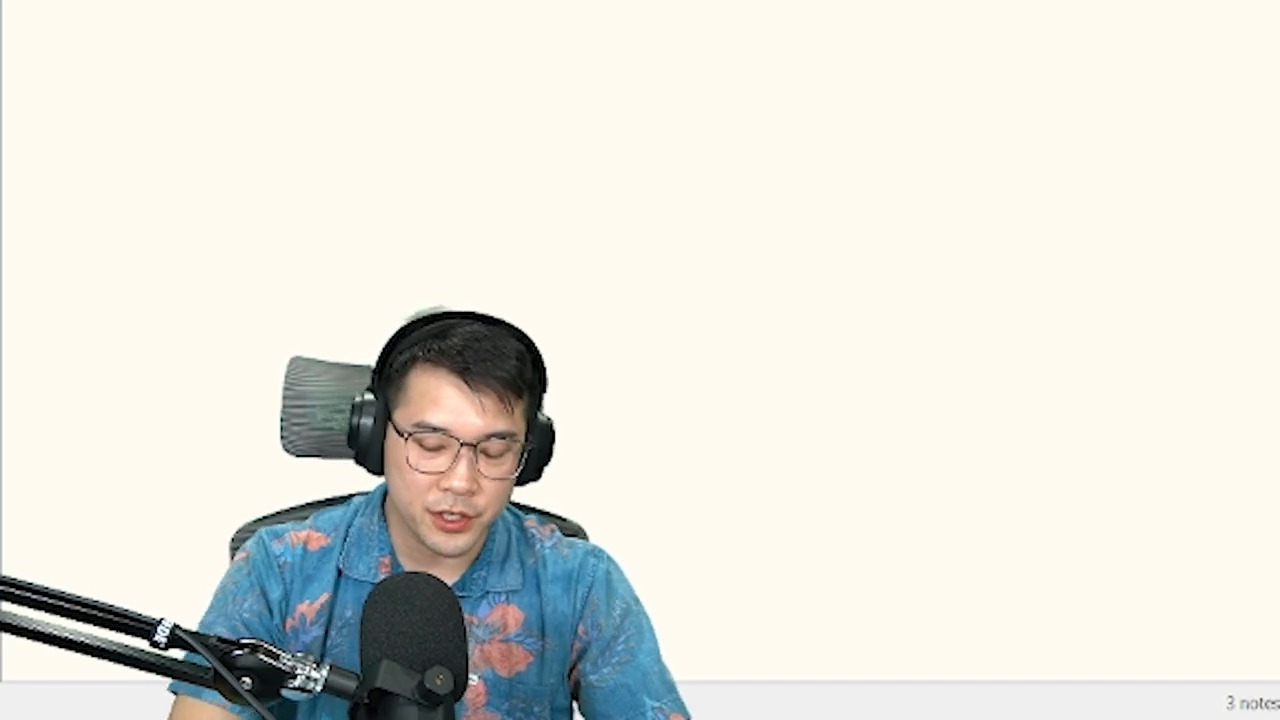
# Step: Add a 'purpose' note and a 'what would gaming do for you?' note, linking each to the chain
pyautogui.write('purpose')
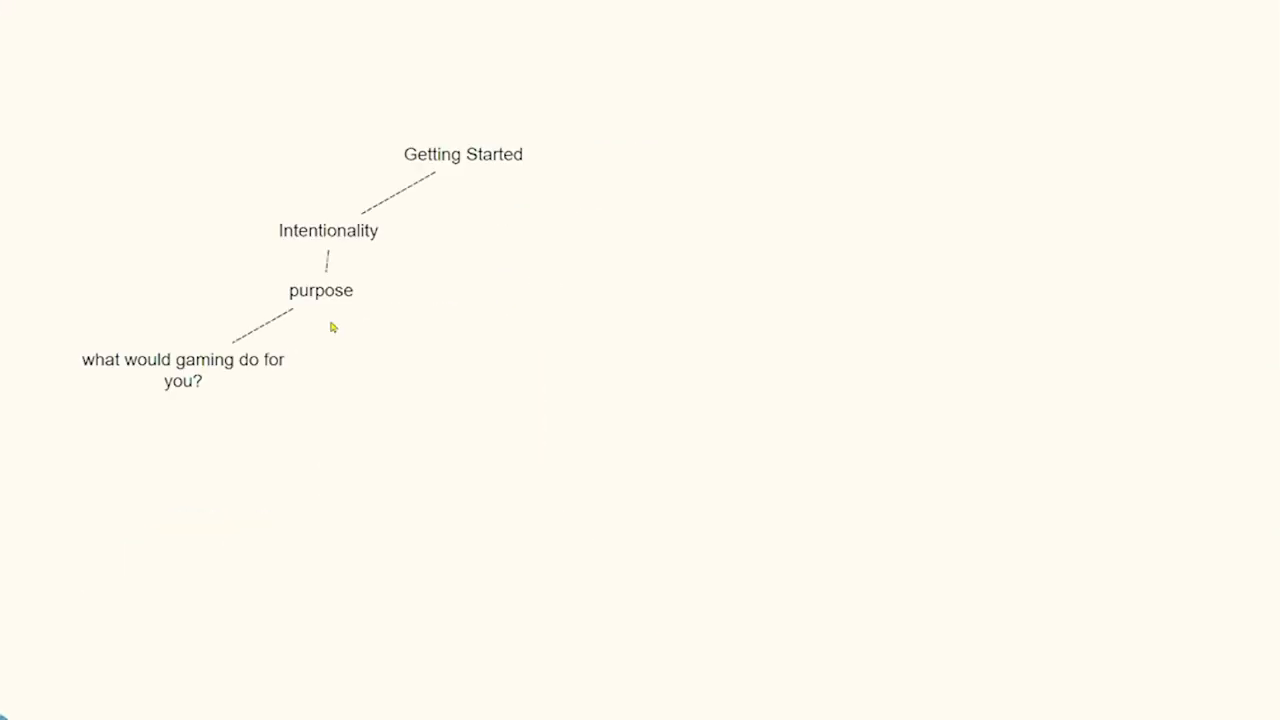
pyautogui.click(184, 370)
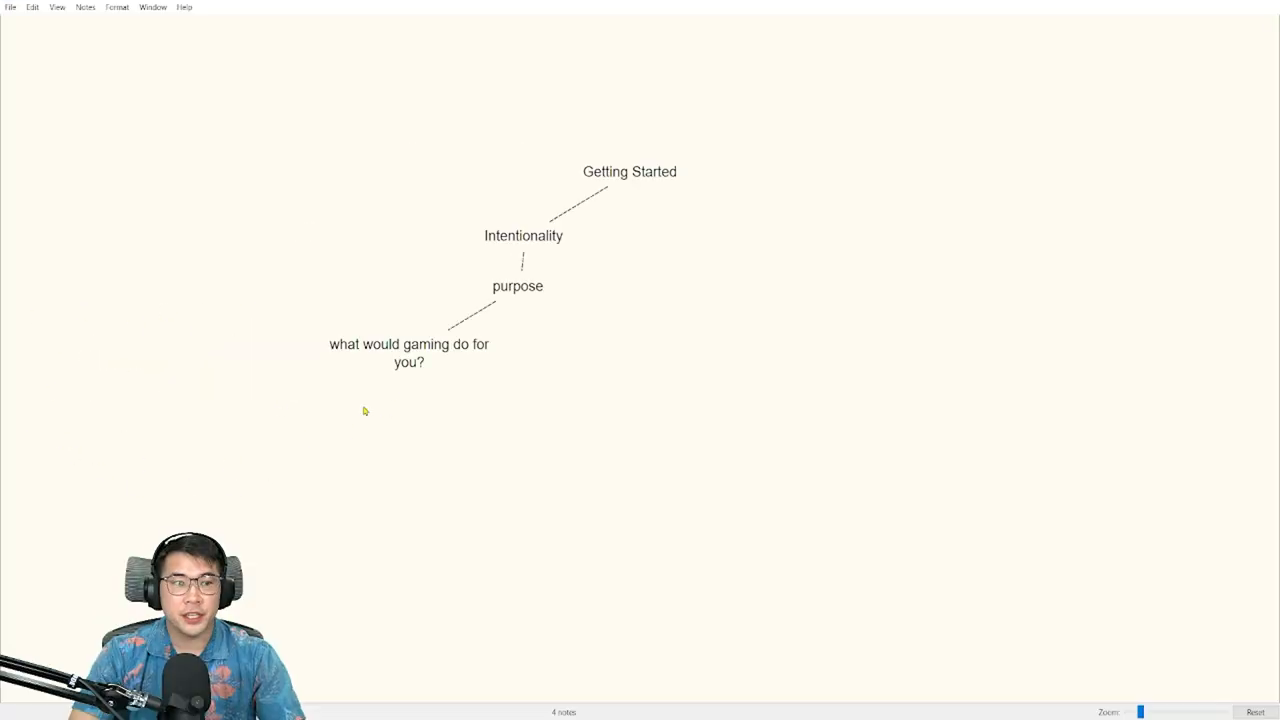
pyautogui.moveTo(340, 460)
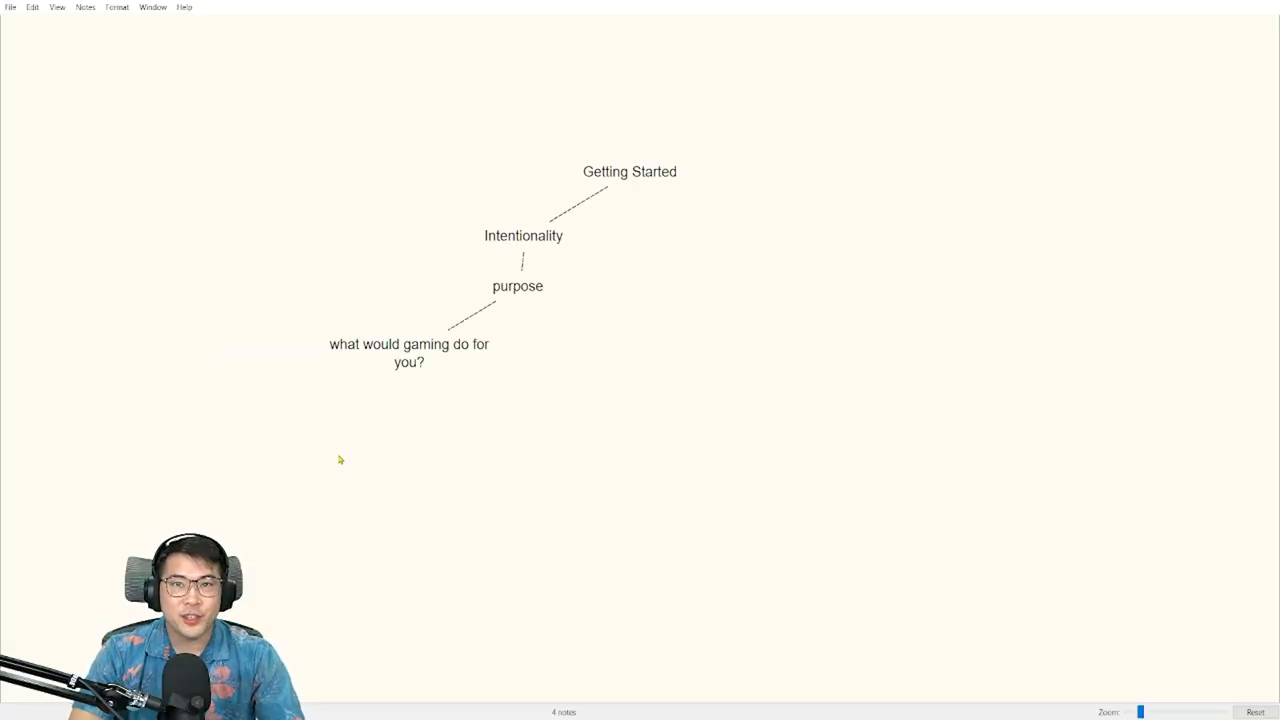
pyautogui.moveTo(334, 448)
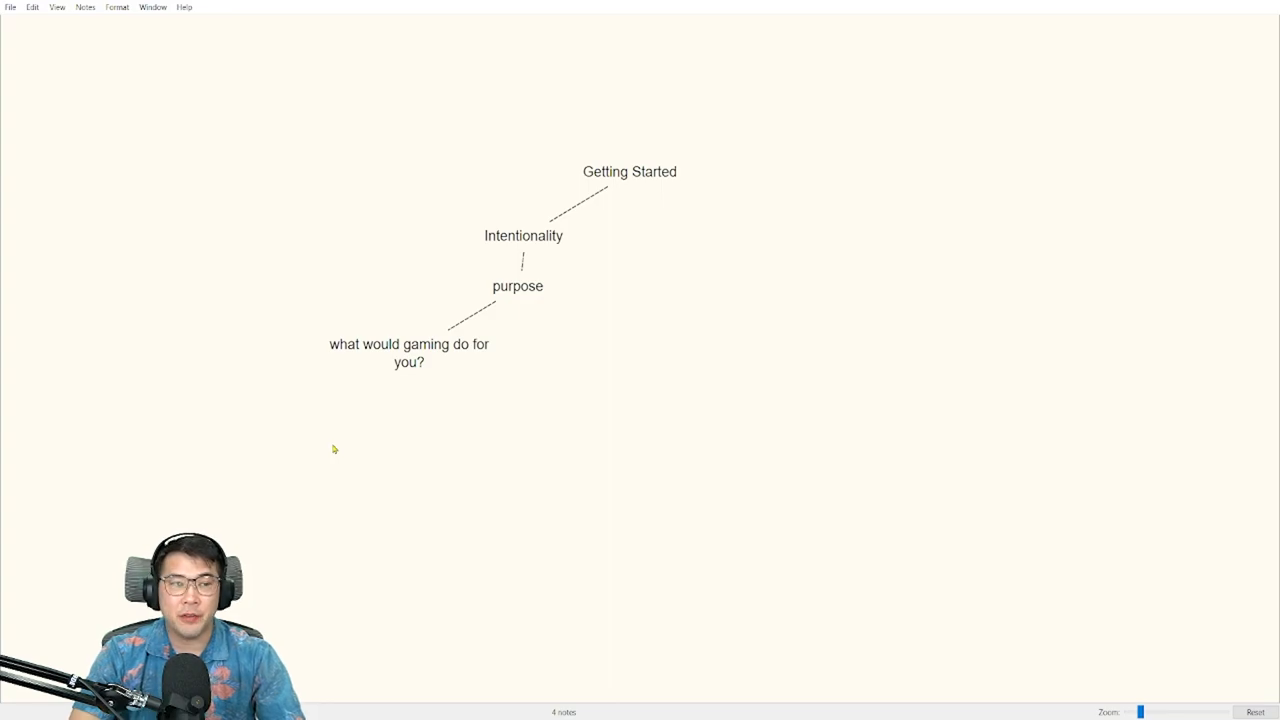
pyautogui.moveTo(344, 460)
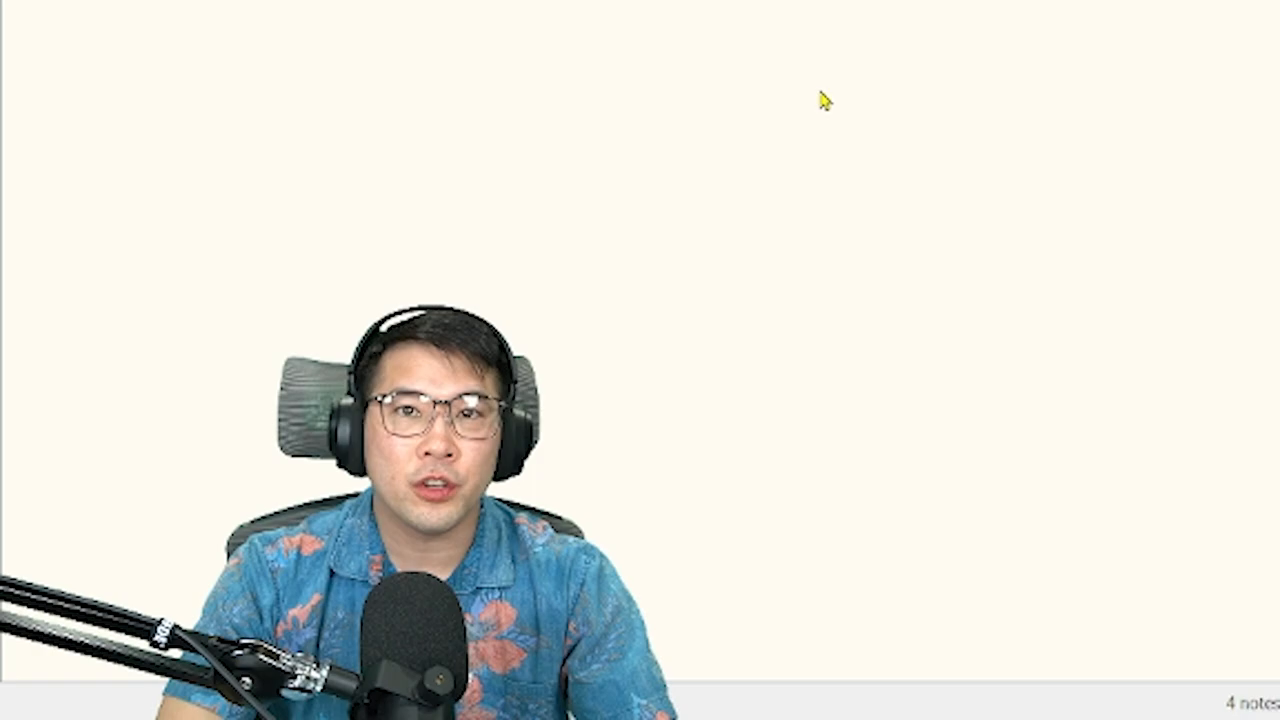
pyautogui.moveTo(684, 150)
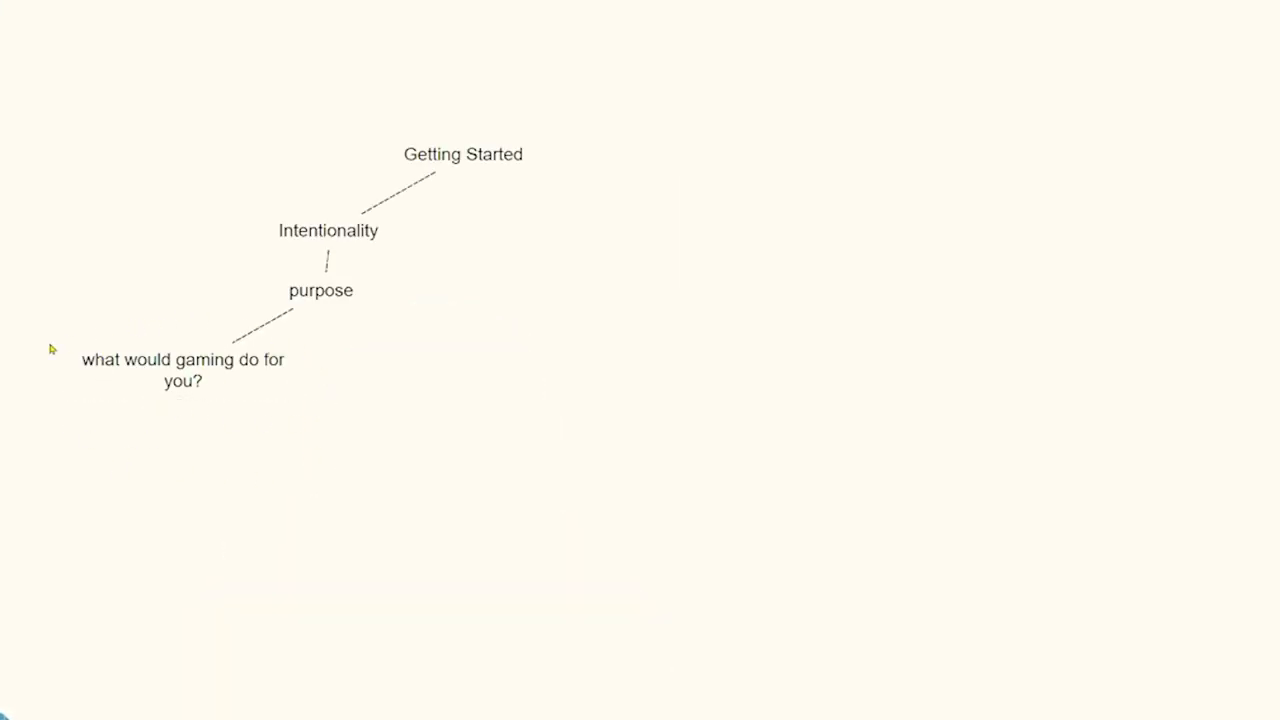
pyautogui.moveTo(324, 392)
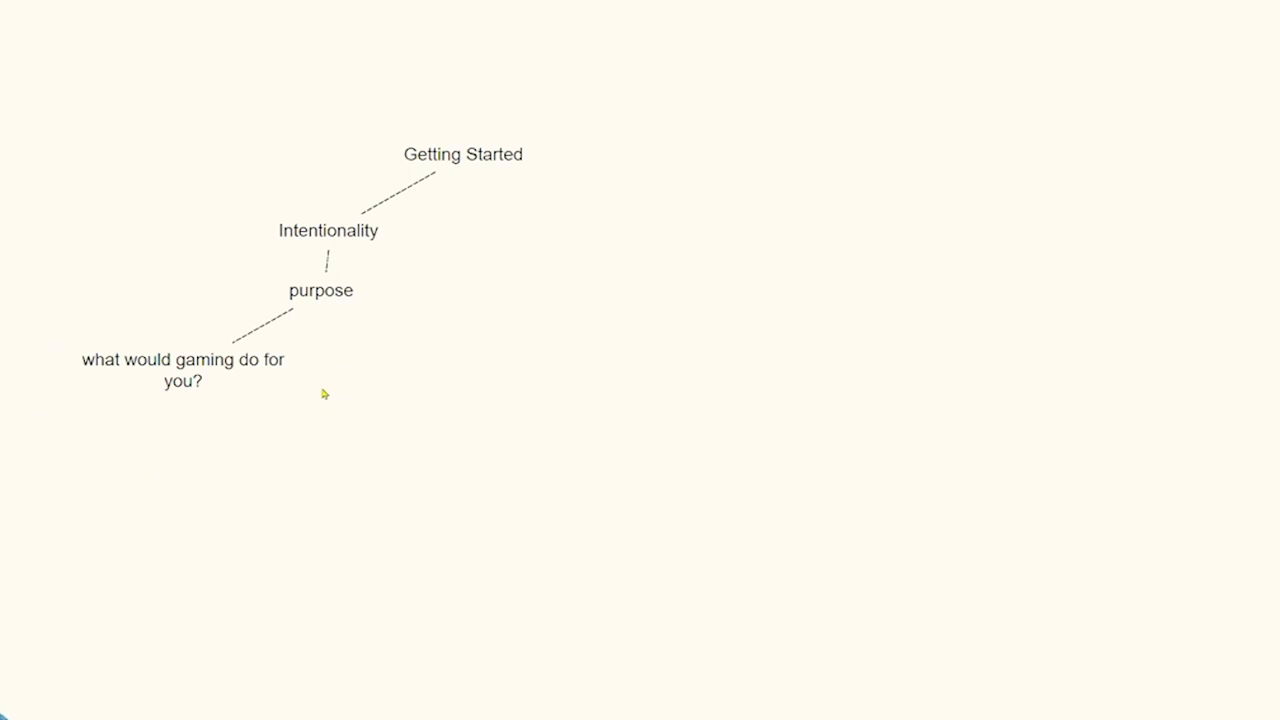